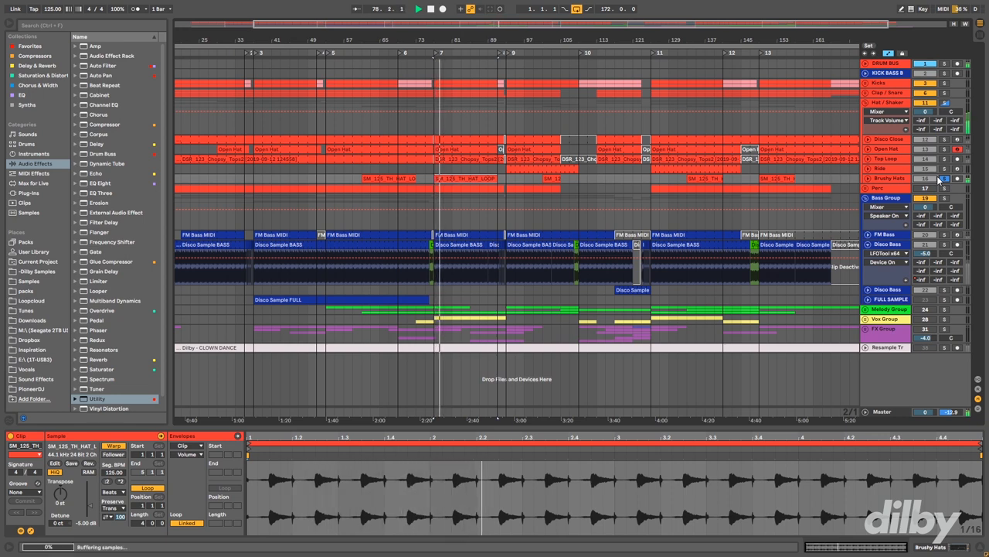
left_click(417, 9)
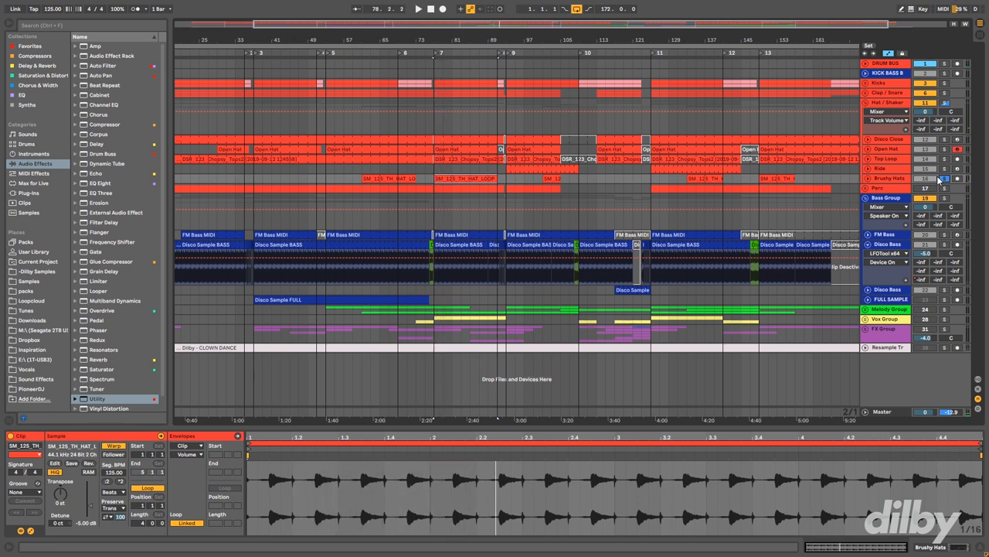